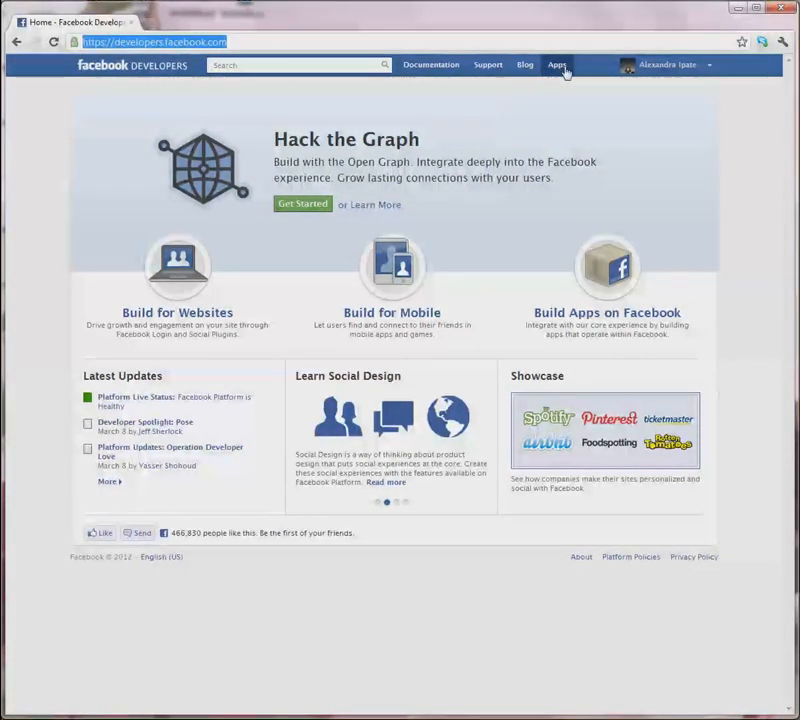
- Go to the Apps dashboard showing the existing Newshop App summary
click(556, 64)
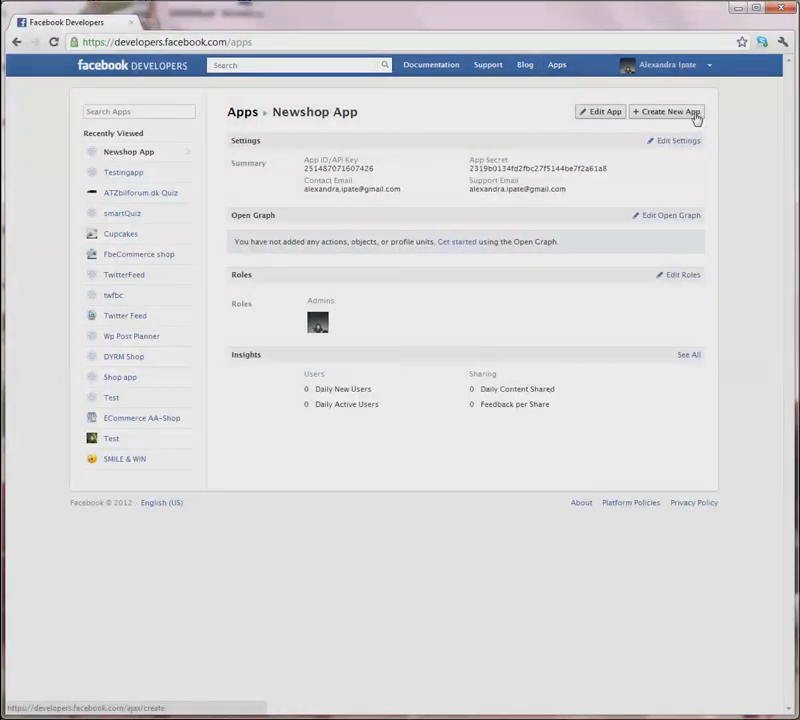
- Start a new app named 'Shop Name' and continue to the security check
click(666, 112)
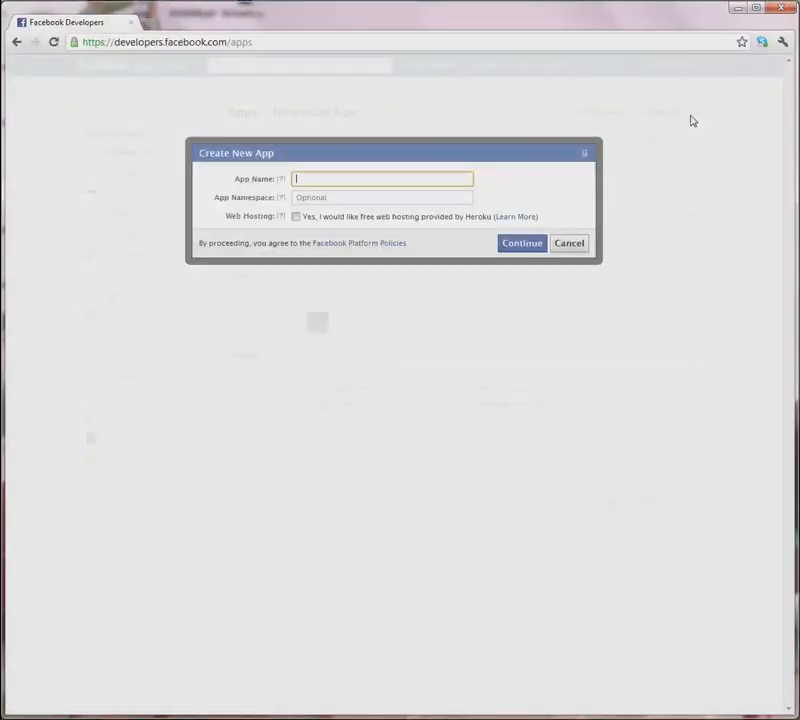
text(s)
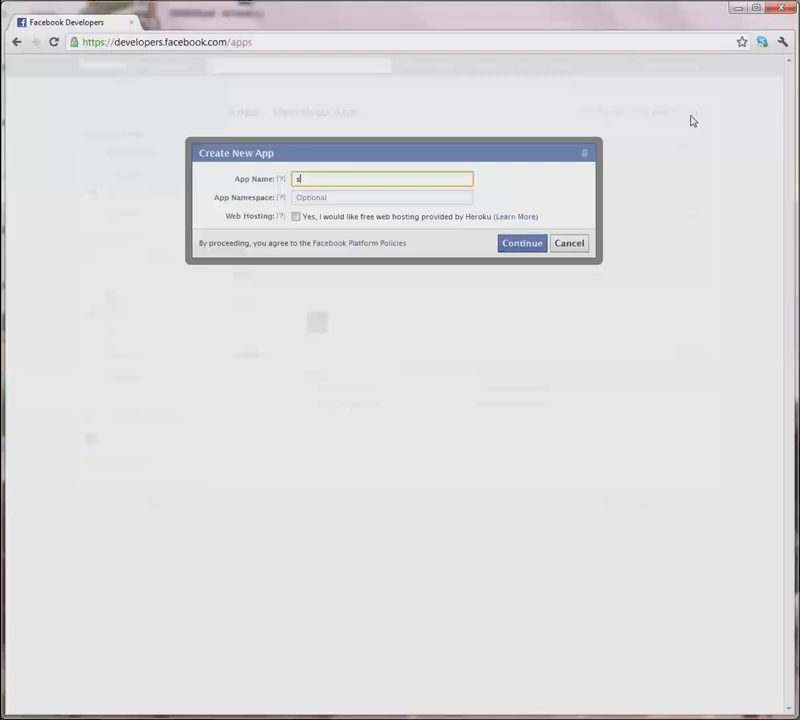
text(Shop Name)
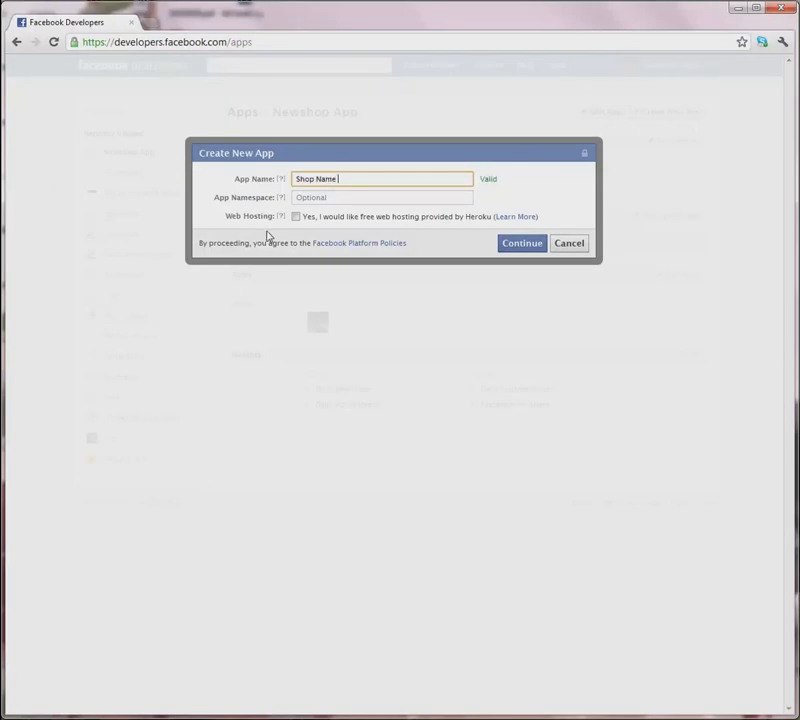
click(520, 244)
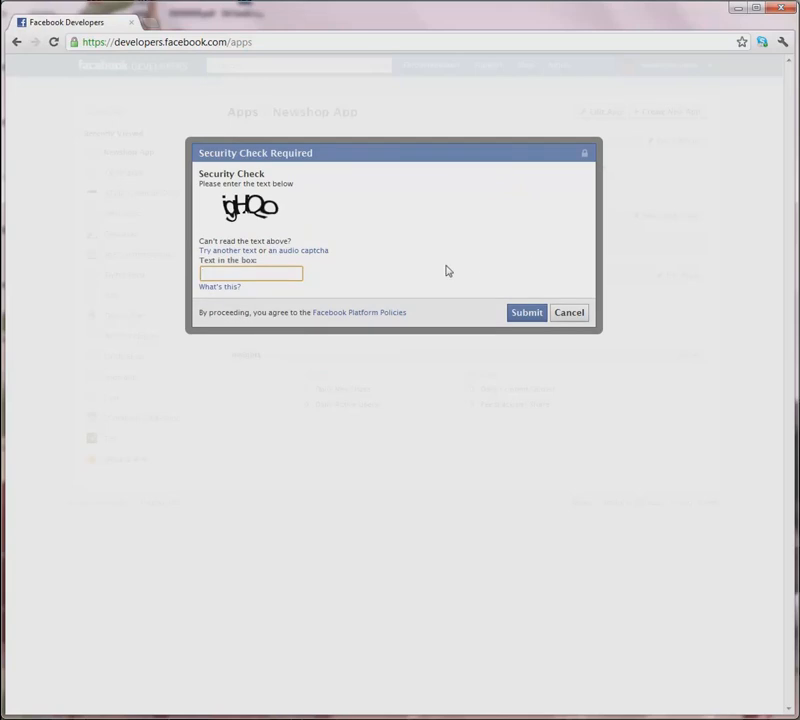
- Enter the captcha text 'igH' and submit it to create the Shop Name app
text(igH)
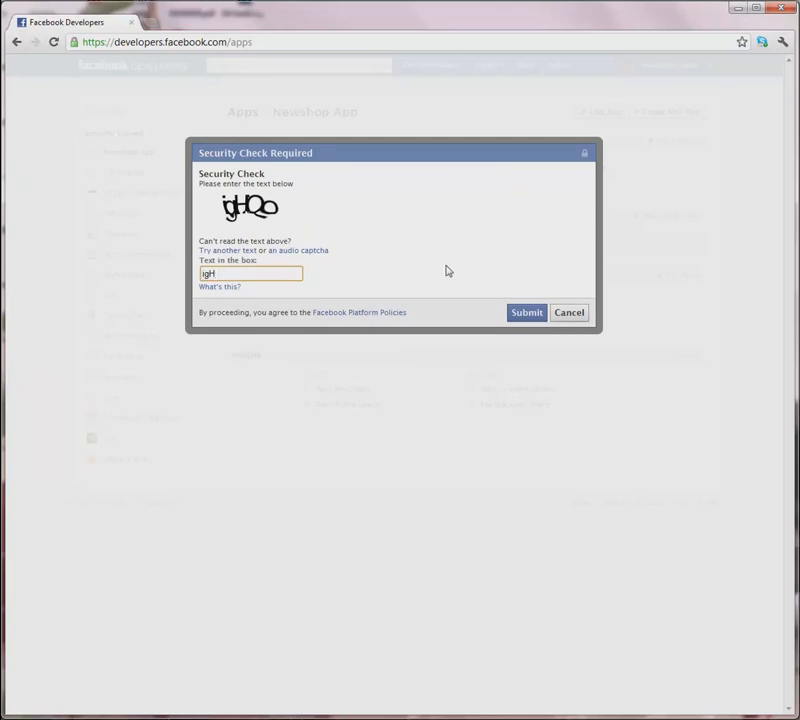
click(526, 312)
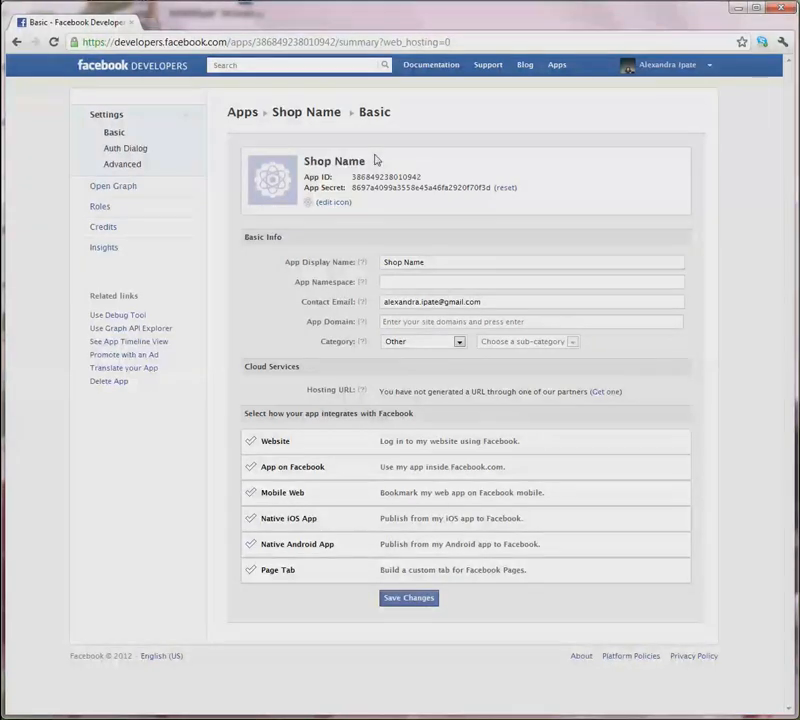
- Bring up the Upload an Icon dialog from the Shop Name app icon placeholder
click(530, 280)
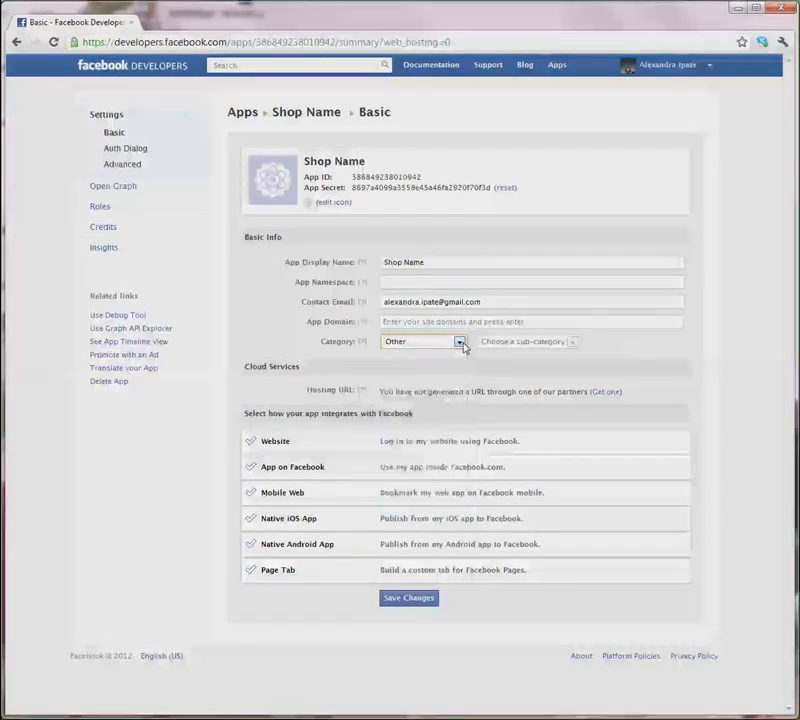
click(332, 202)
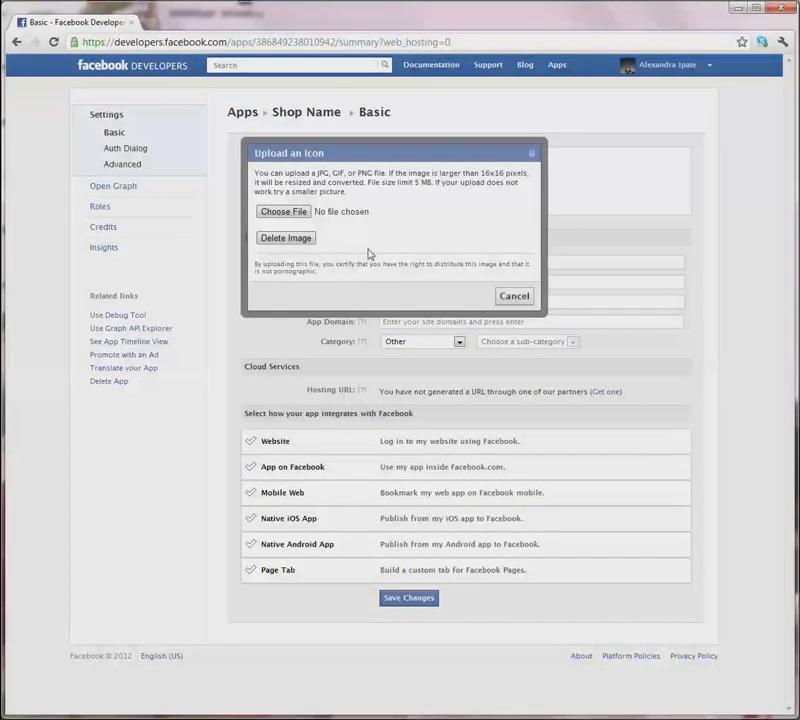